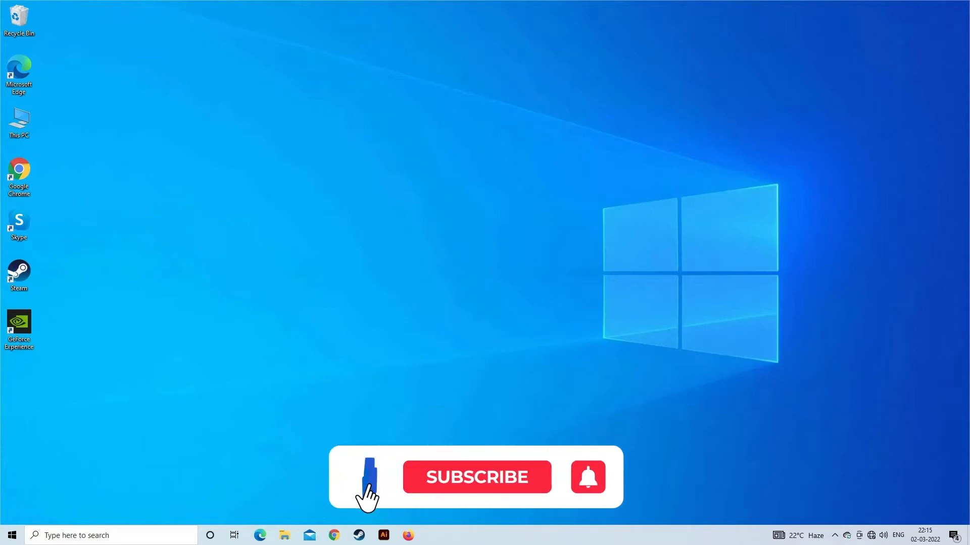
Step: Launch Device Manager from the Start button's right-click menu
left_click(477, 477)
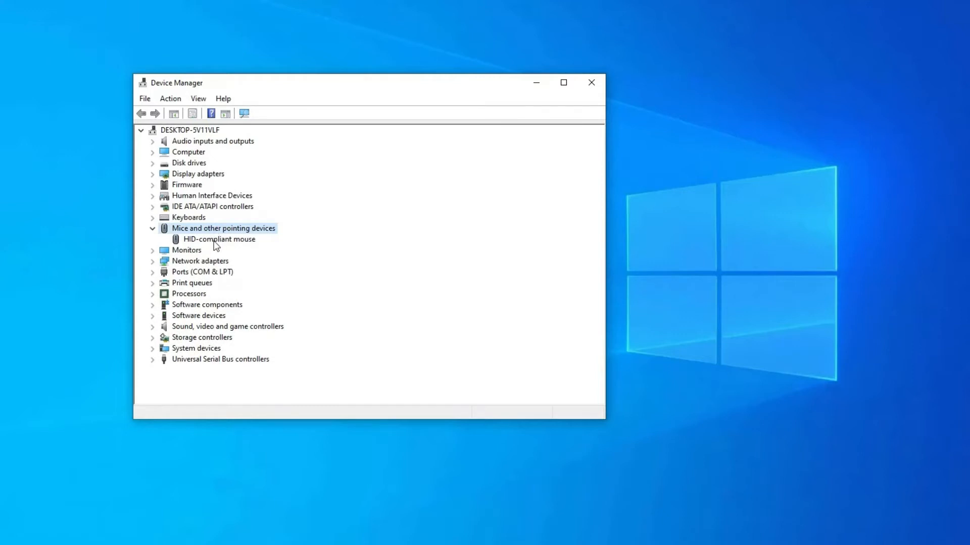
Step: Update the HID-compliant mouse driver, letting Windows search automatically
right_click(219, 239)
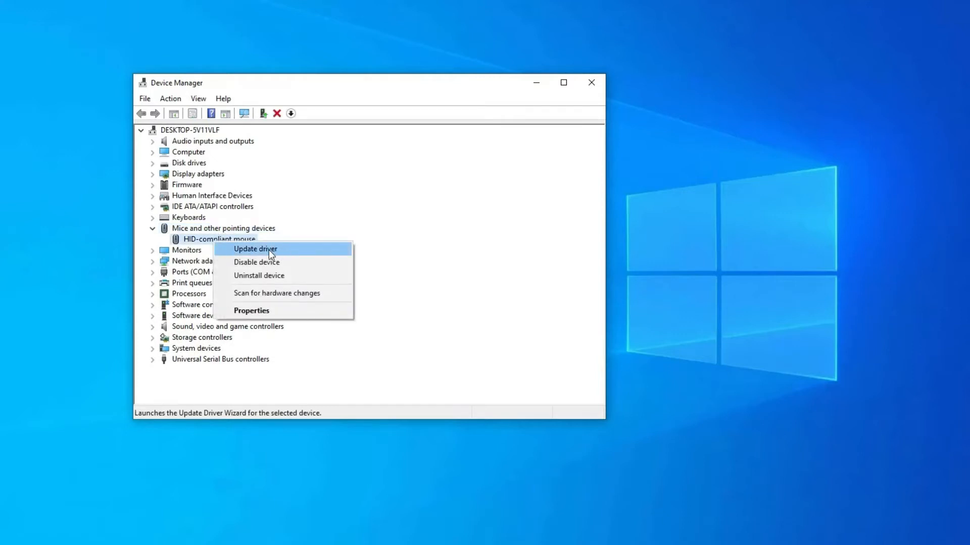
left_click(255, 249)
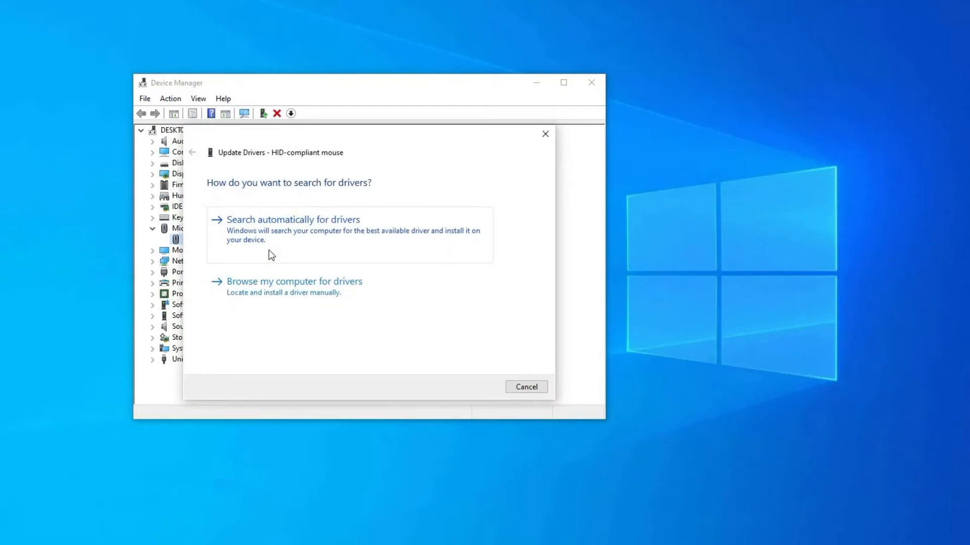
left_click(292, 220)
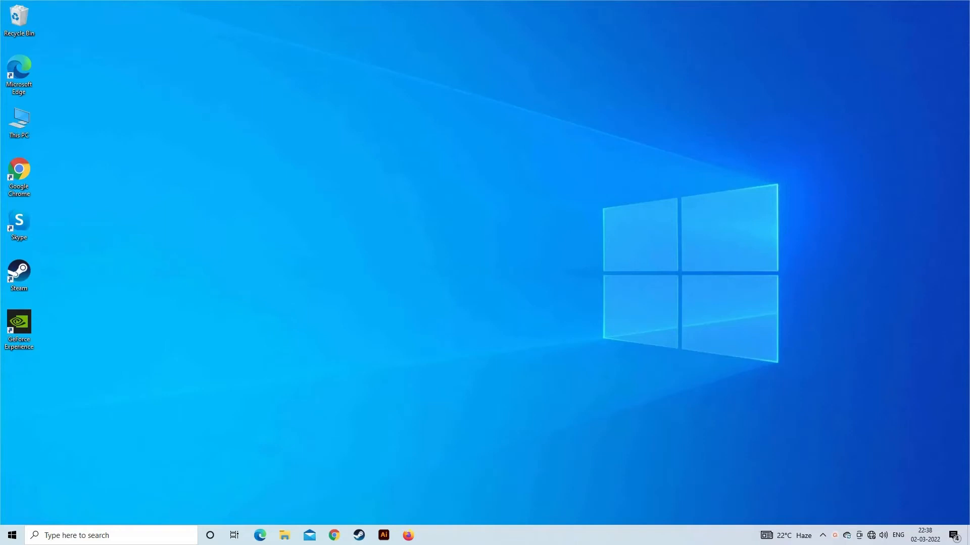
Step: Run main.cpl from the Run box to bring up Mouse Properties
key("Win+r")
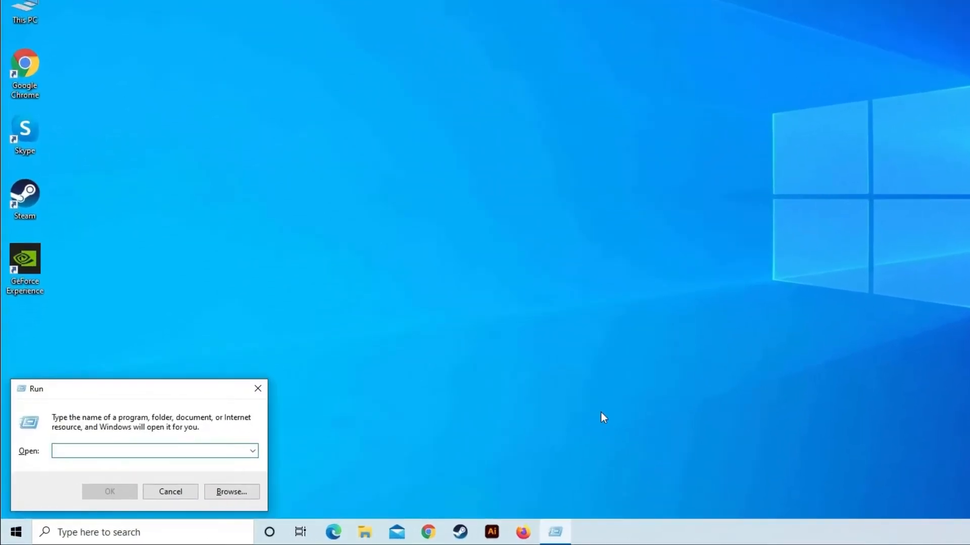
type("main.cpl")
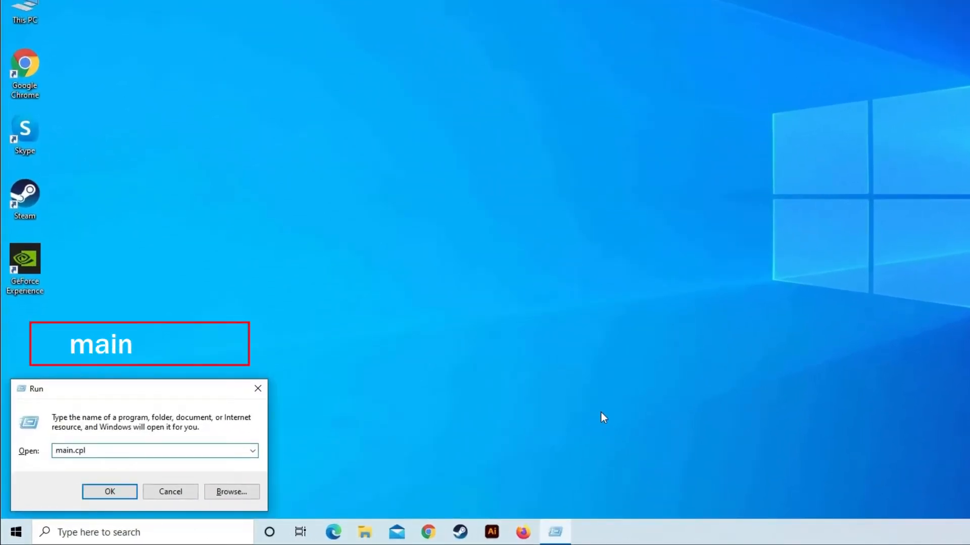
type(".cpl")
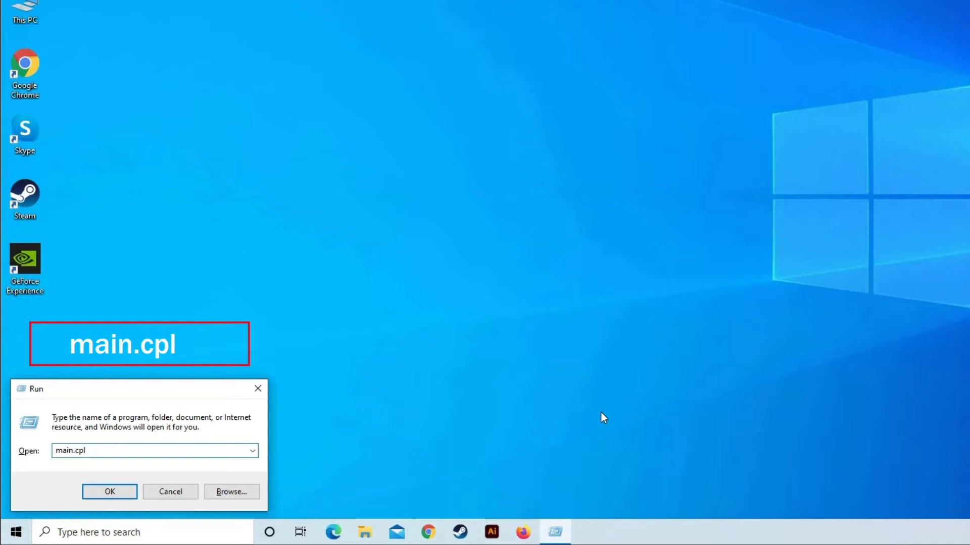
left_click(110, 492)
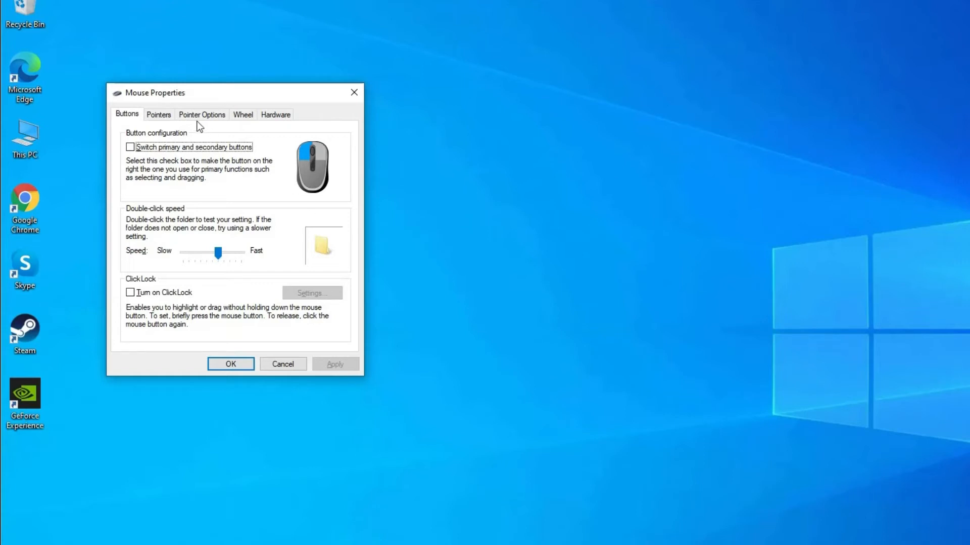
Step: On Pointer Options, keep Display pointer trails unchecked and apply
left_click(201, 114)
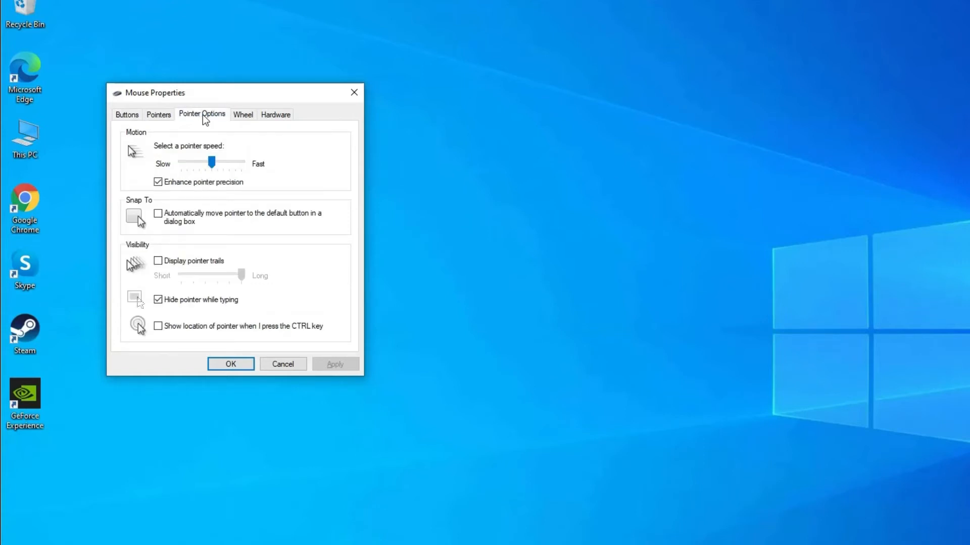
left_click(158, 261)
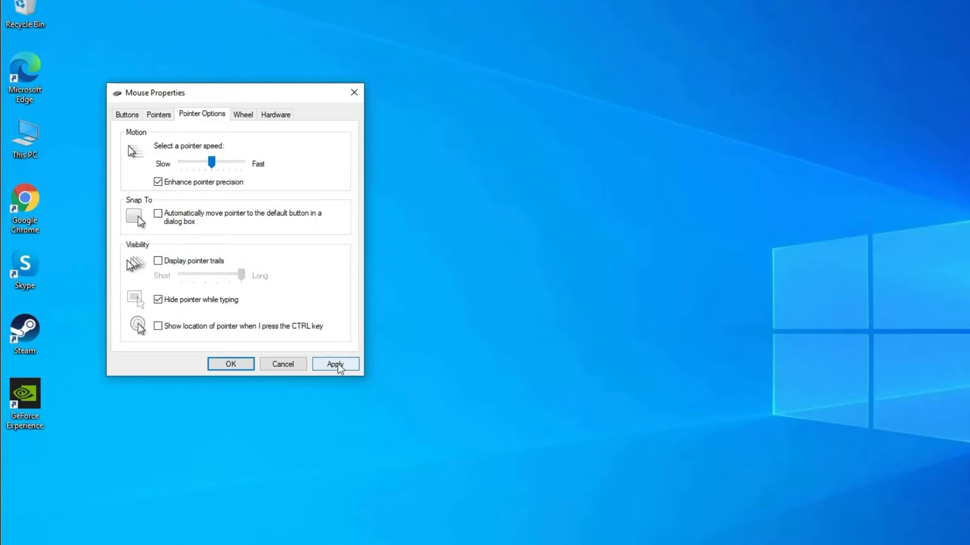
left_click(336, 365)
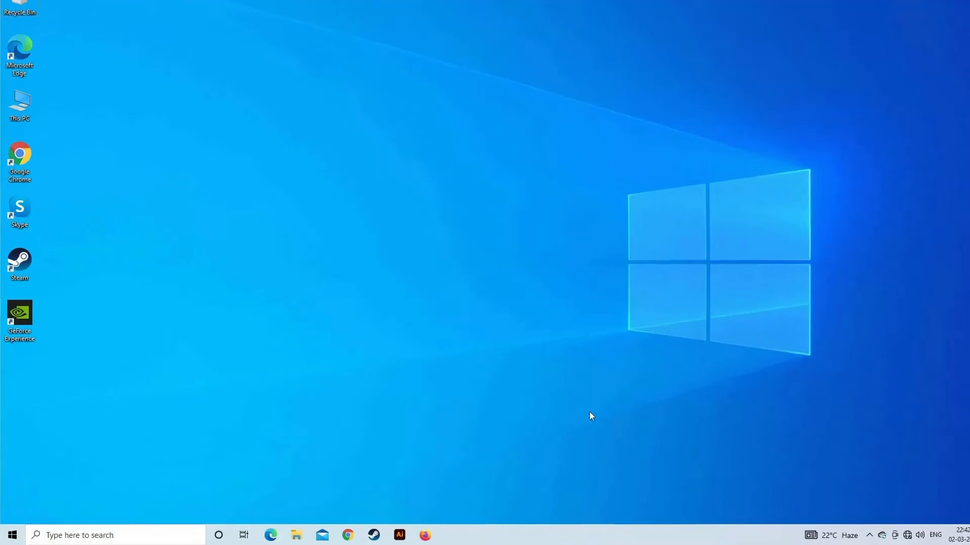
Step: Go to the Mouse page under Devices in Windows Settings
right_click(13, 536)
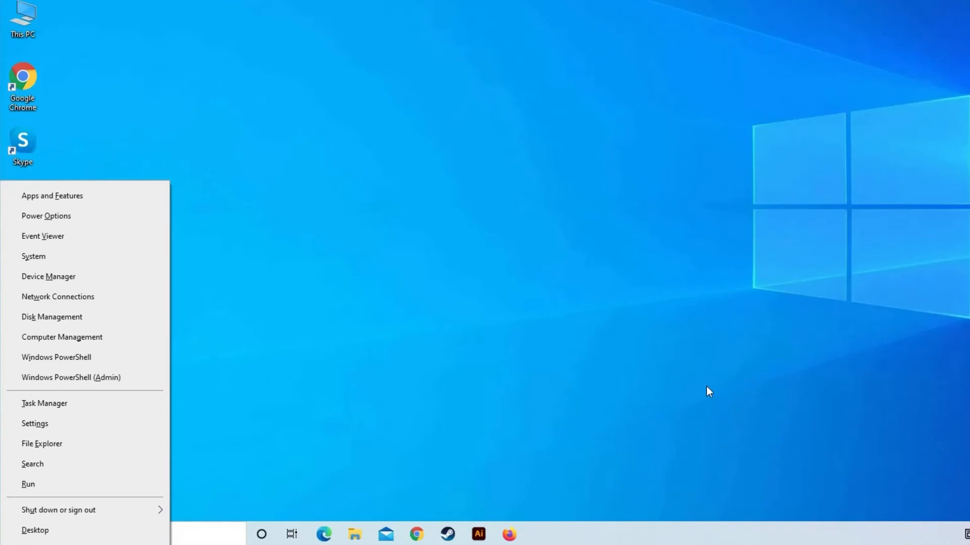
left_click(32, 424)
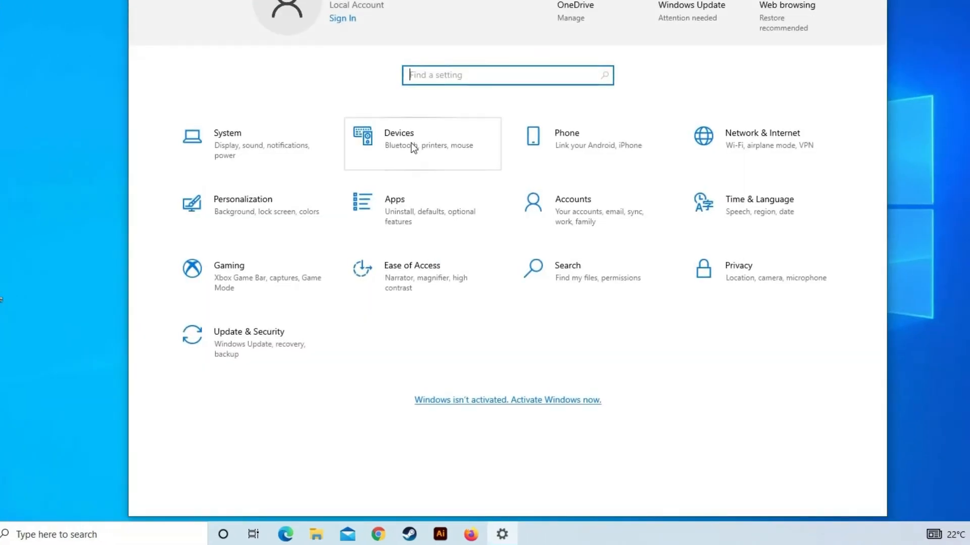
left_click(398, 133)
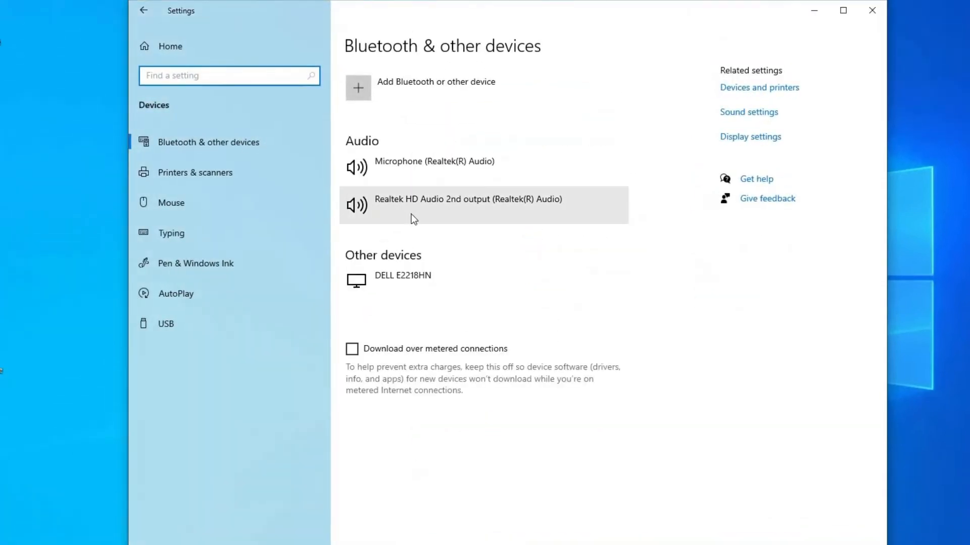
mouse_move(194, 208)
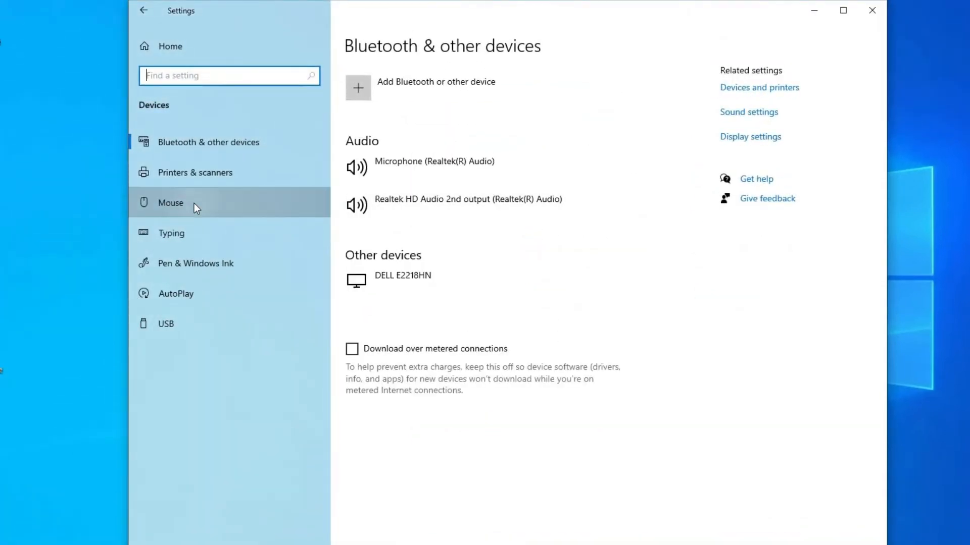
left_click(170, 203)
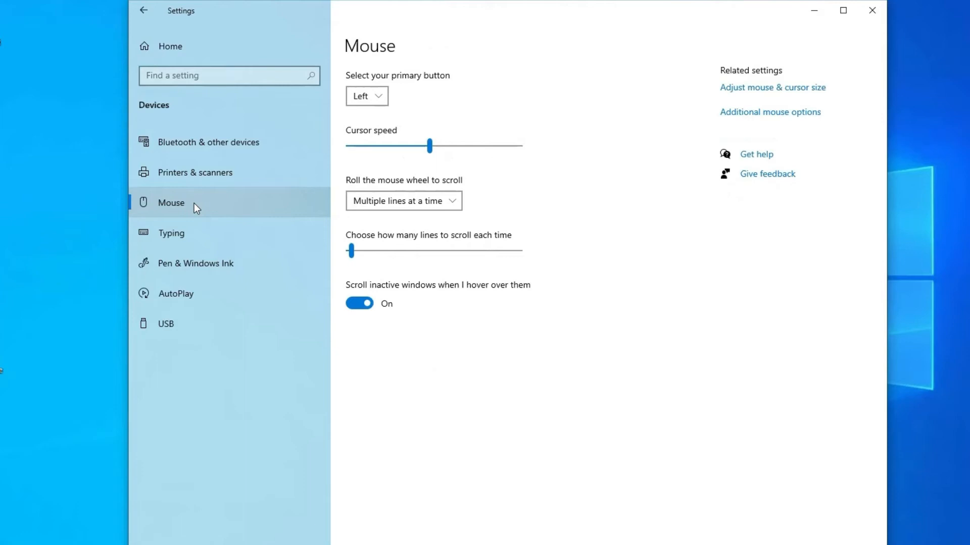
Step: Turn off 'Scroll inactive windows when I hover over them' and close Settings
left_click(359, 303)
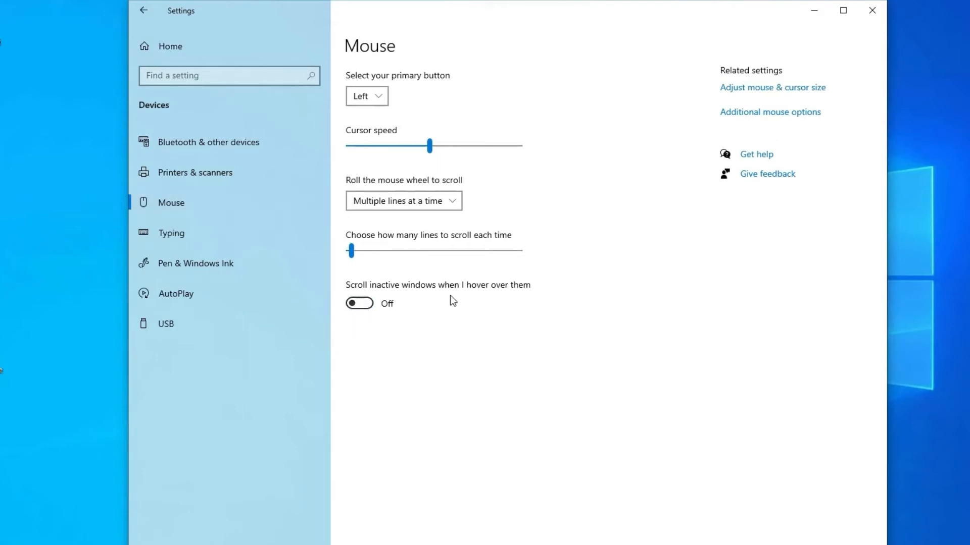
left_click(868, 11)
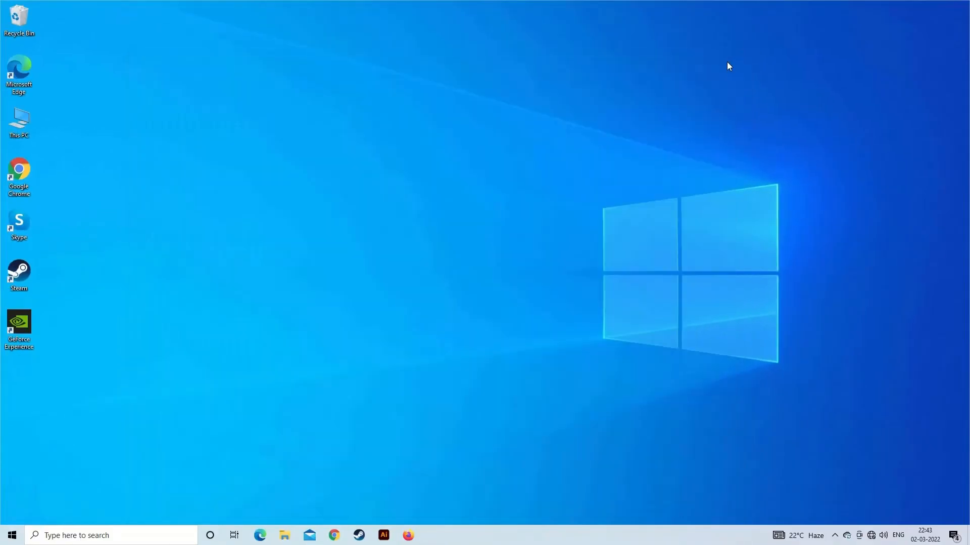
mouse_move(487, 412)
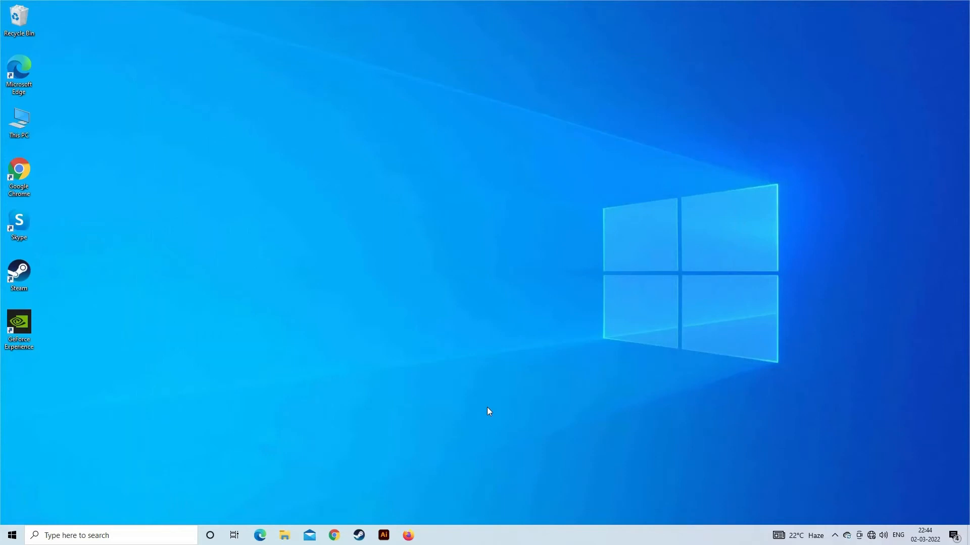
mouse_move(478, 408)
type("contr")
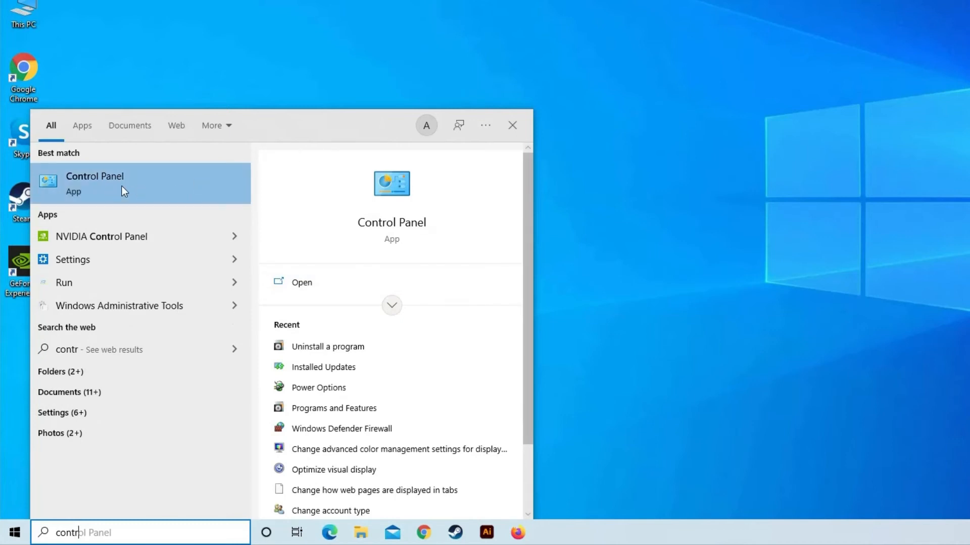
Step: Go to Control Panel's 'Choose what the power buttons do' page
left_click(94, 183)
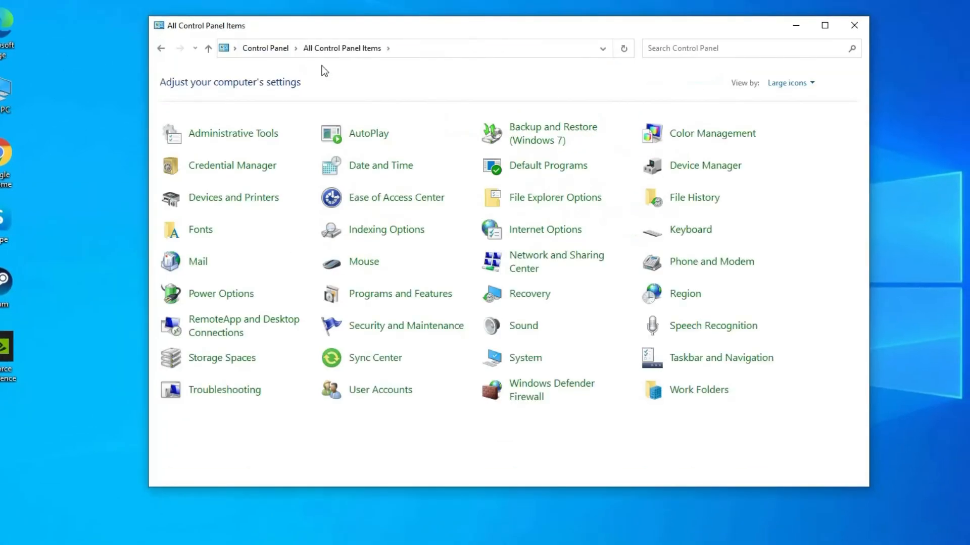
mouse_move(427, 473)
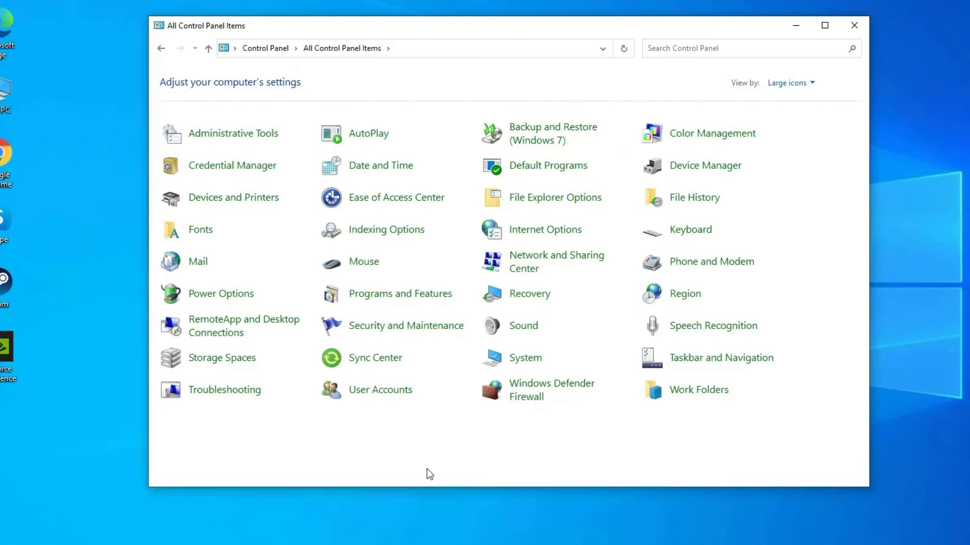
left_click(221, 294)
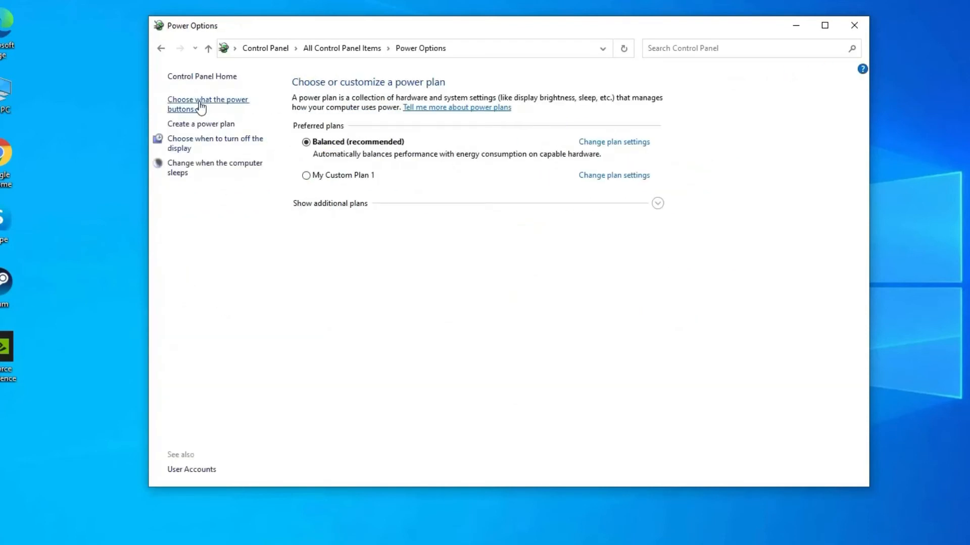
left_click(201, 104)
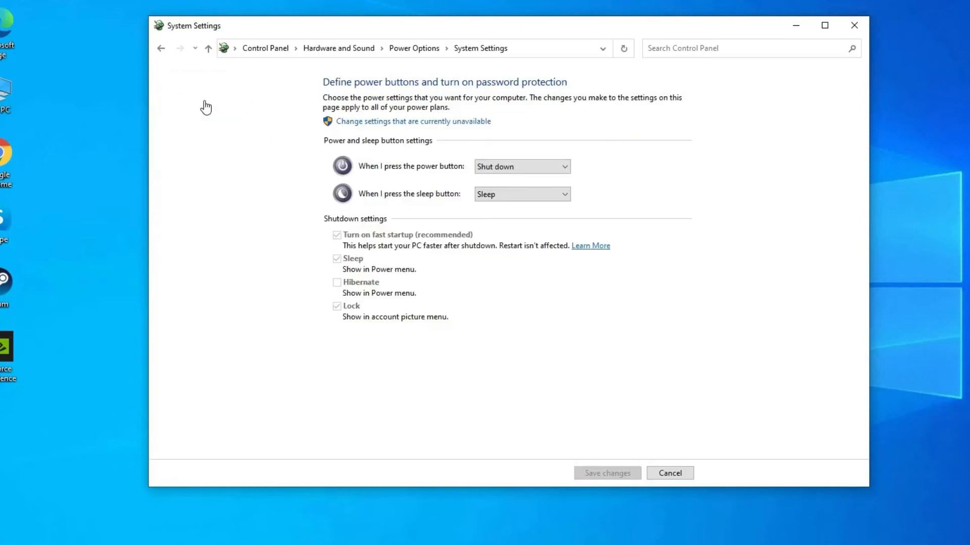
Step: Unlock unavailable settings, uncheck Turn on fast startup, and save changes
left_click(412, 121)
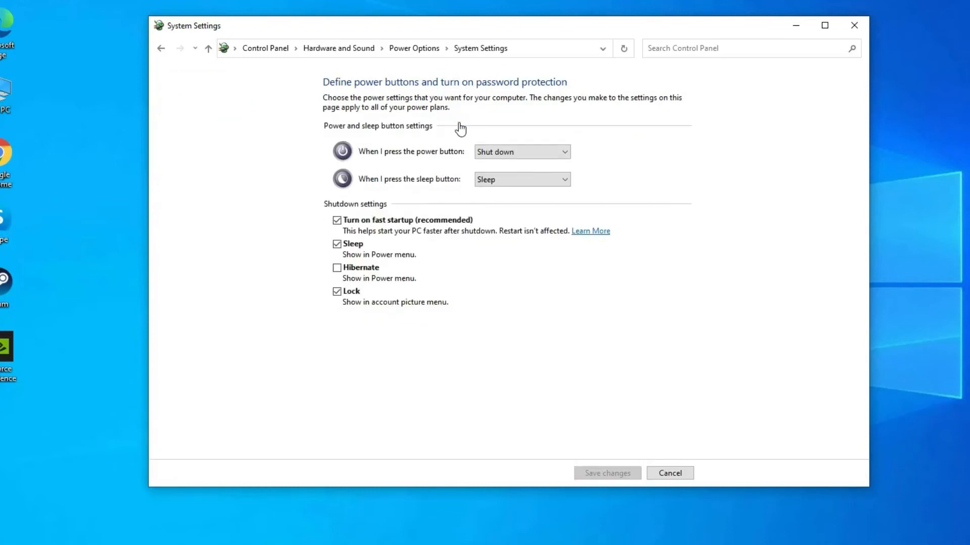
mouse_move(459, 127)
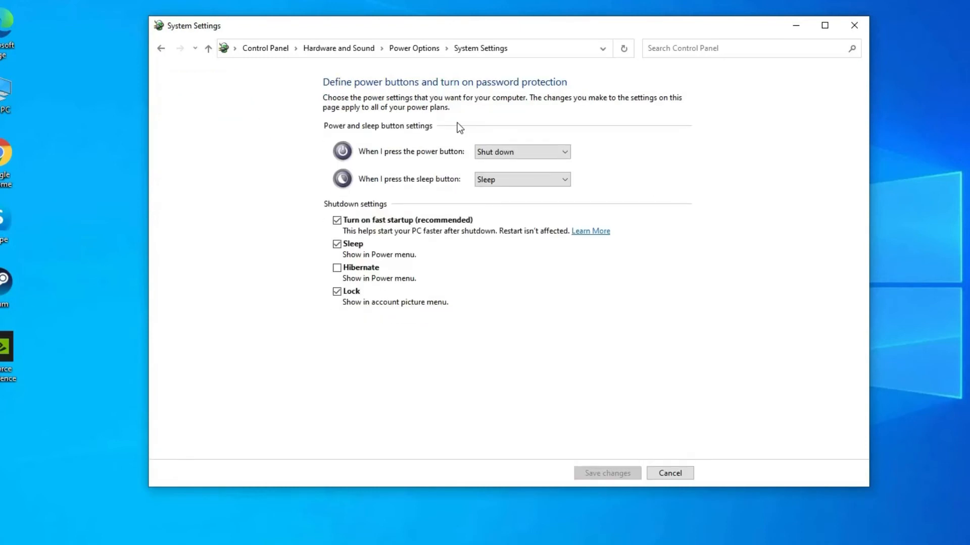
mouse_move(303, 171)
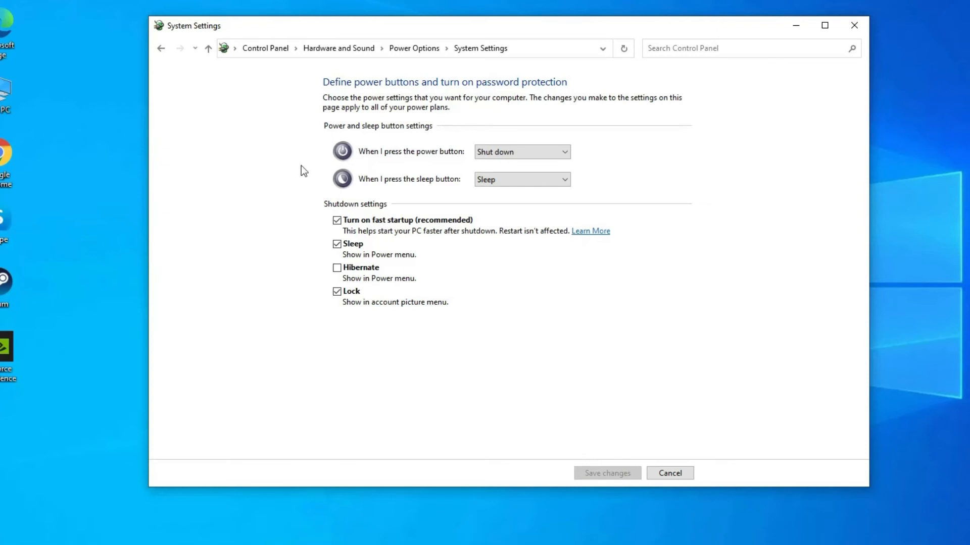
left_click(336, 220)
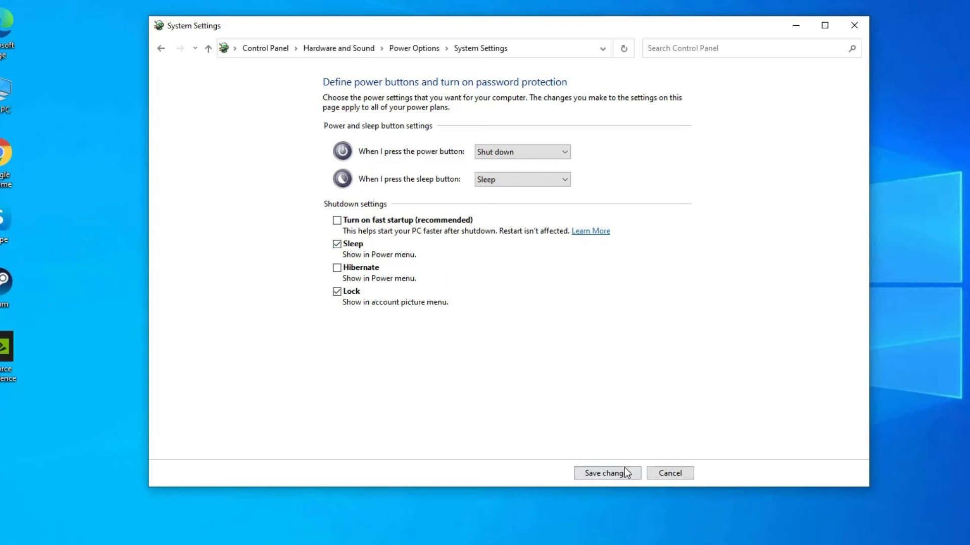
left_click(607, 473)
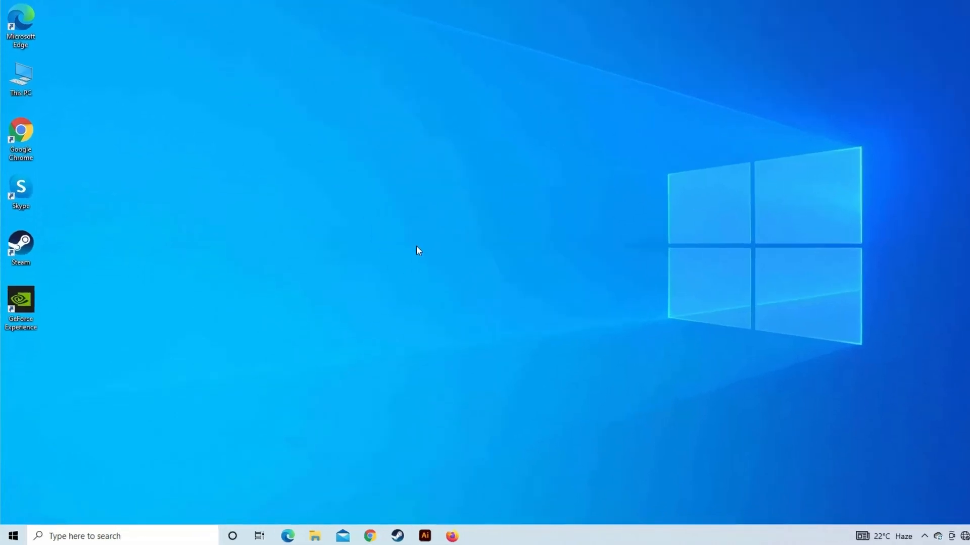
Step: Launch Device Manager by running devmgmt.msc from the Run box
key("Win+r")
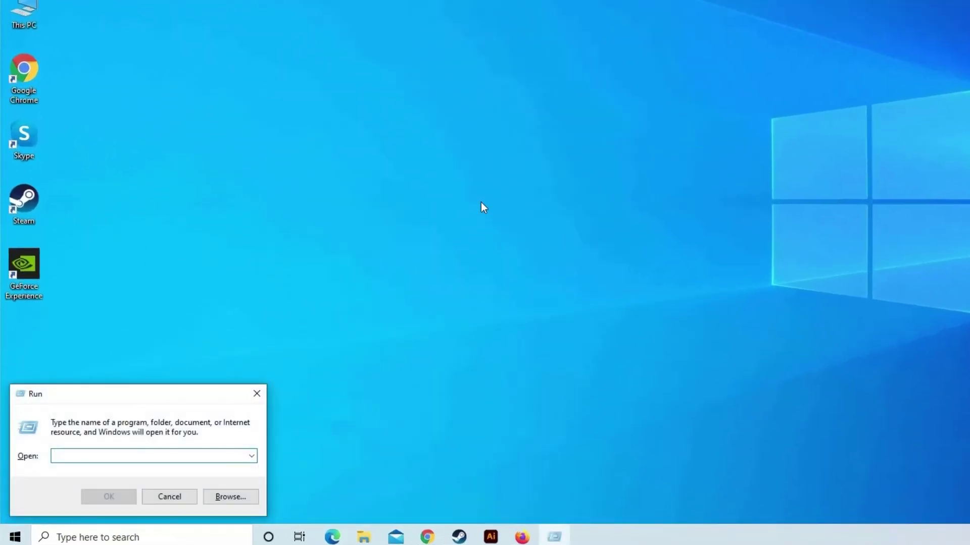
type("devgmt.msc")
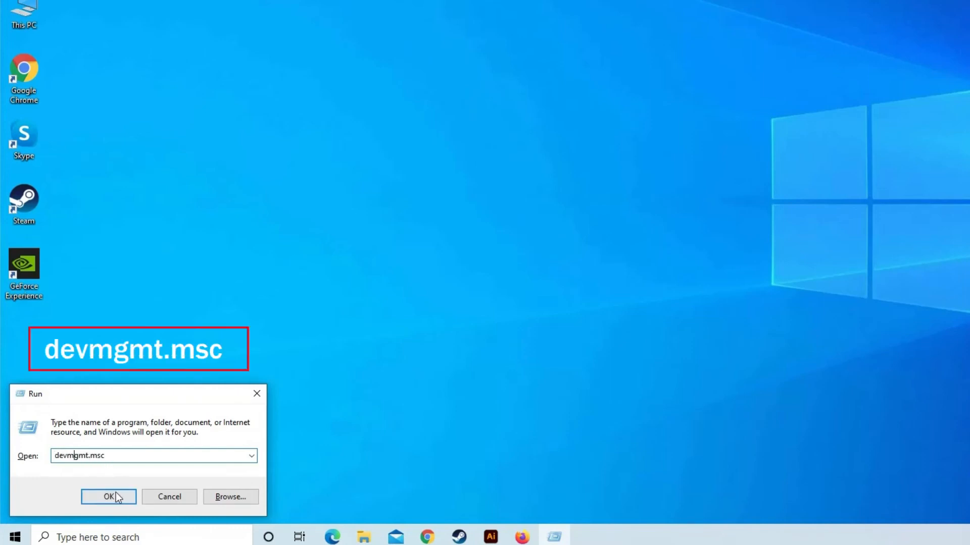
left_click(108, 497)
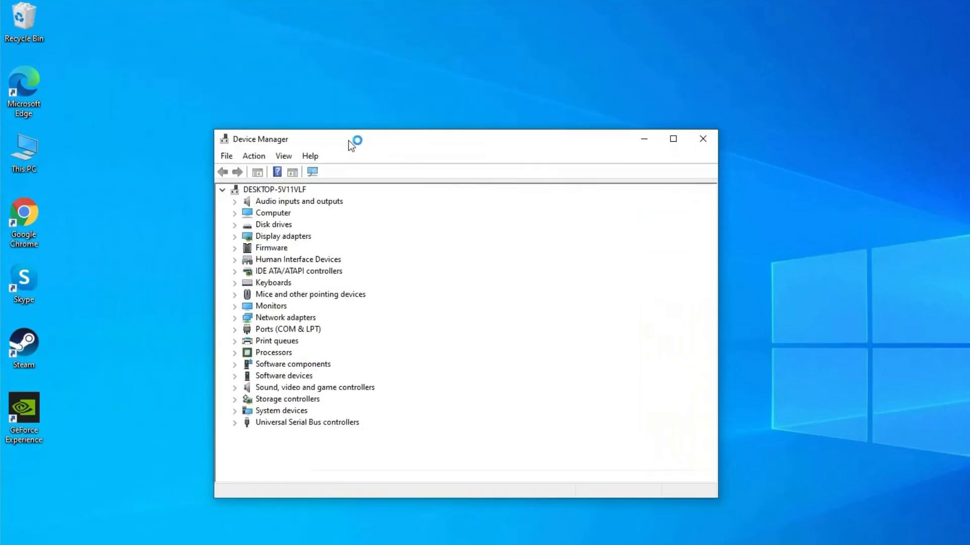
Step: Uninstall the HID-compliant mouse under Mice and other pointing devices
left_click(234, 293)
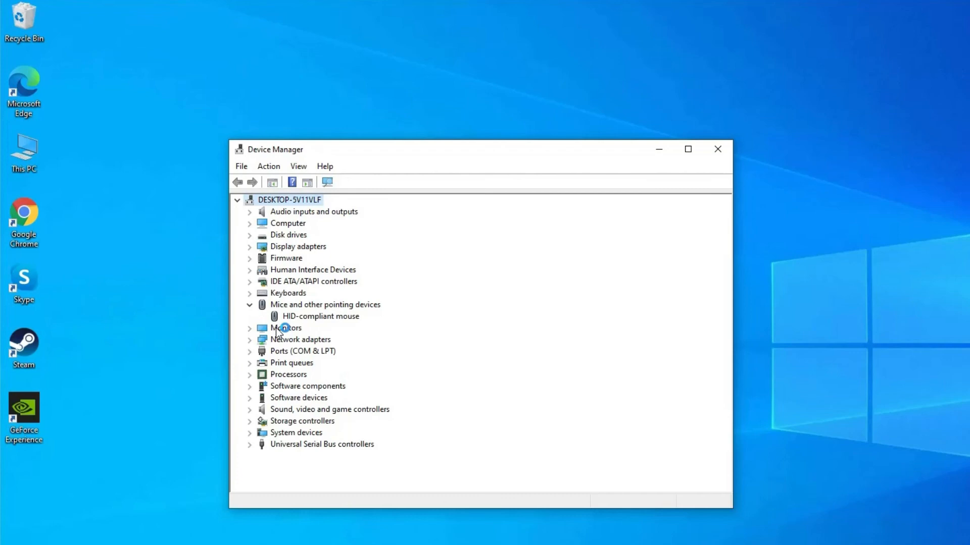
mouse_move(346, 320)
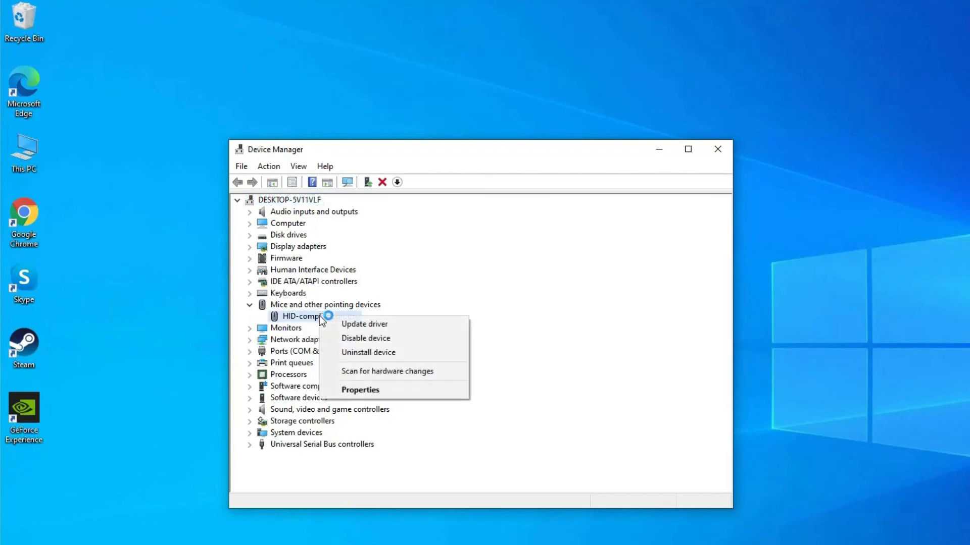
mouse_move(370, 358)
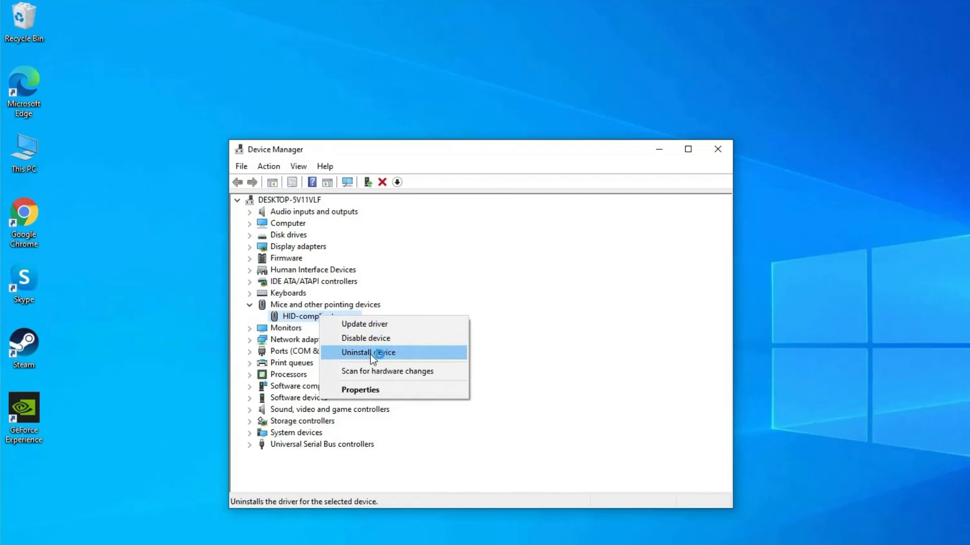
left_click(369, 353)
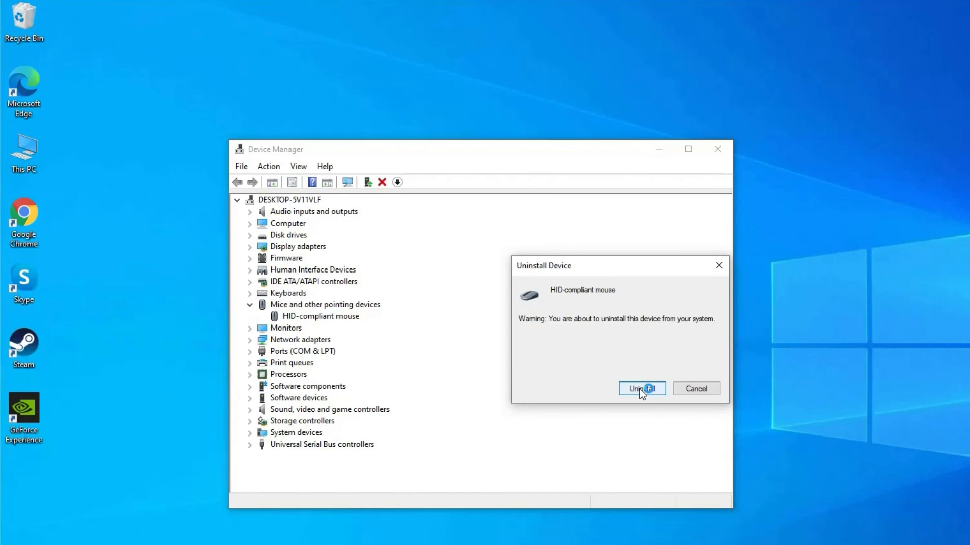
left_click(642, 388)
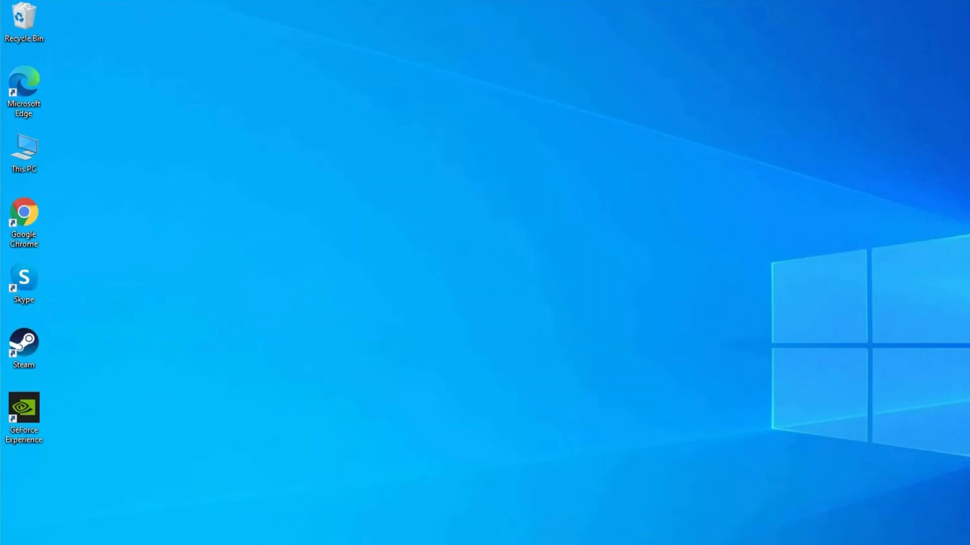